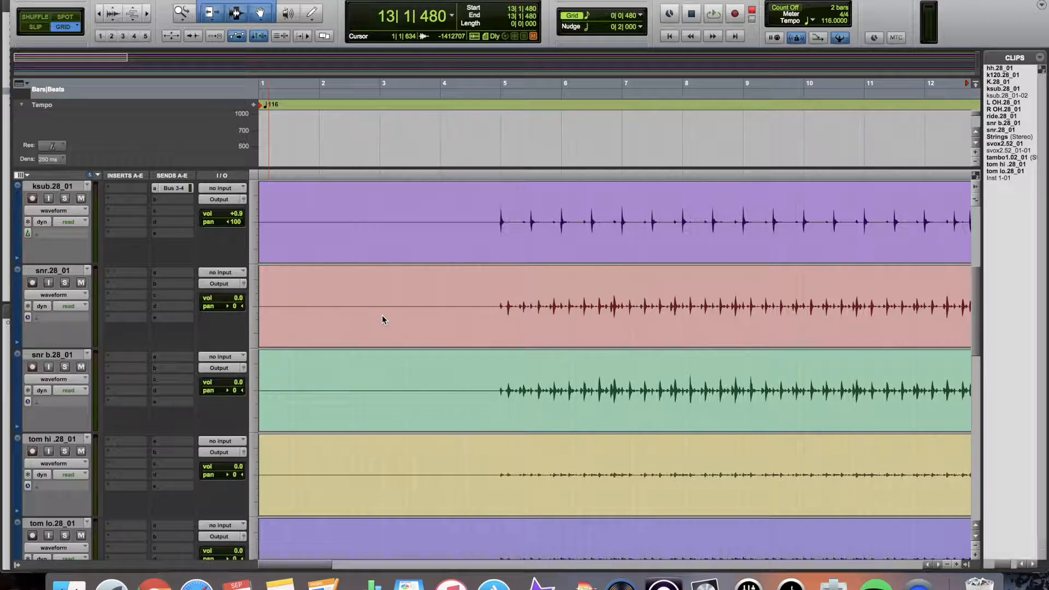
{"action": "mouse_move", "coordinate": [395, 313]}
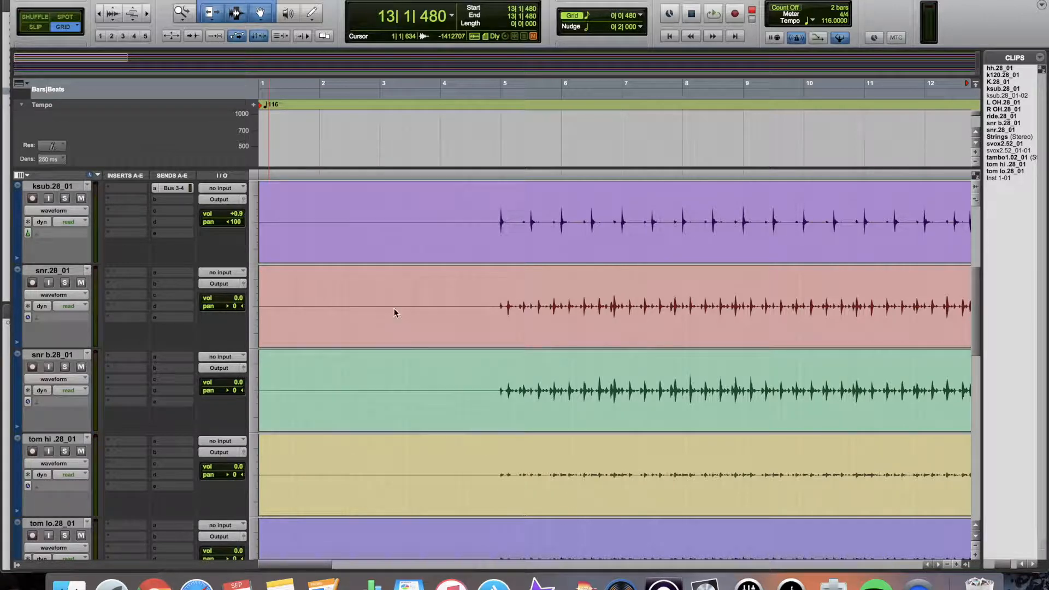
{"action": "mouse_move", "coordinate": [540, 261]}
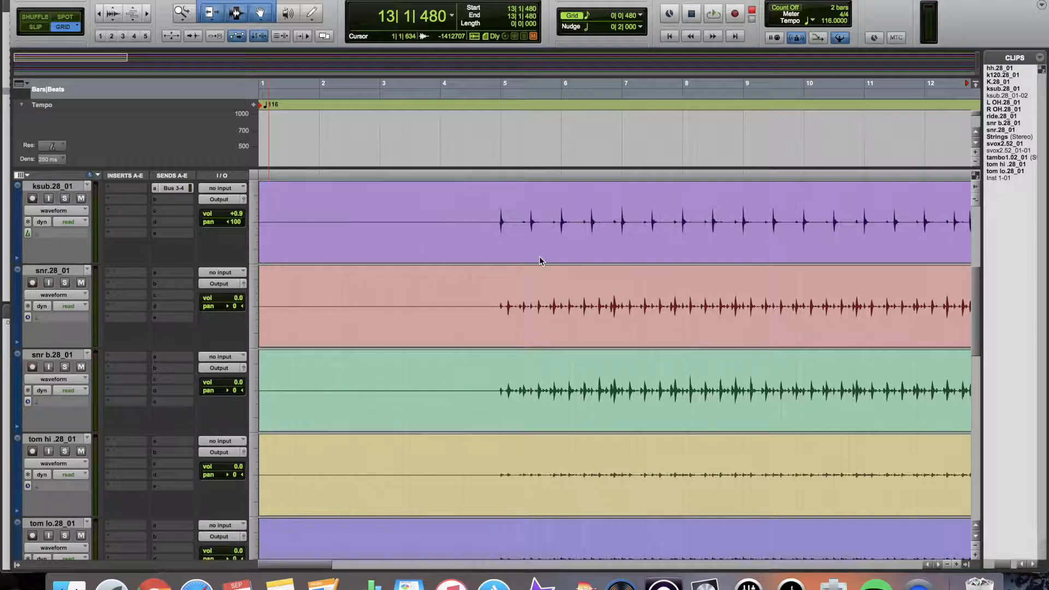
{"action": "mouse_move", "coordinate": [700, 222]}
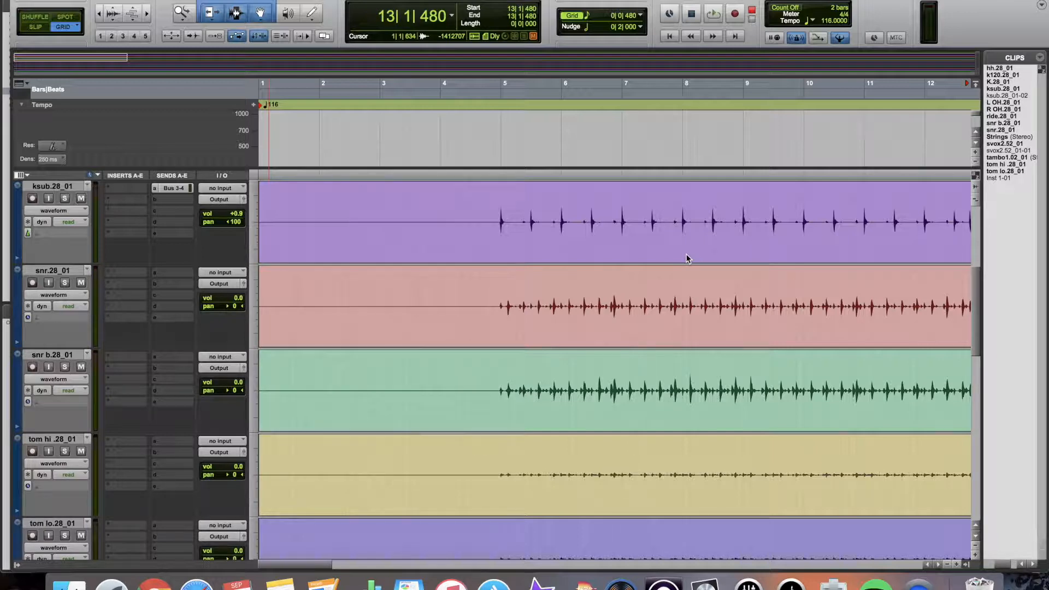
{"action": "mouse_move", "coordinate": [702, 268]}
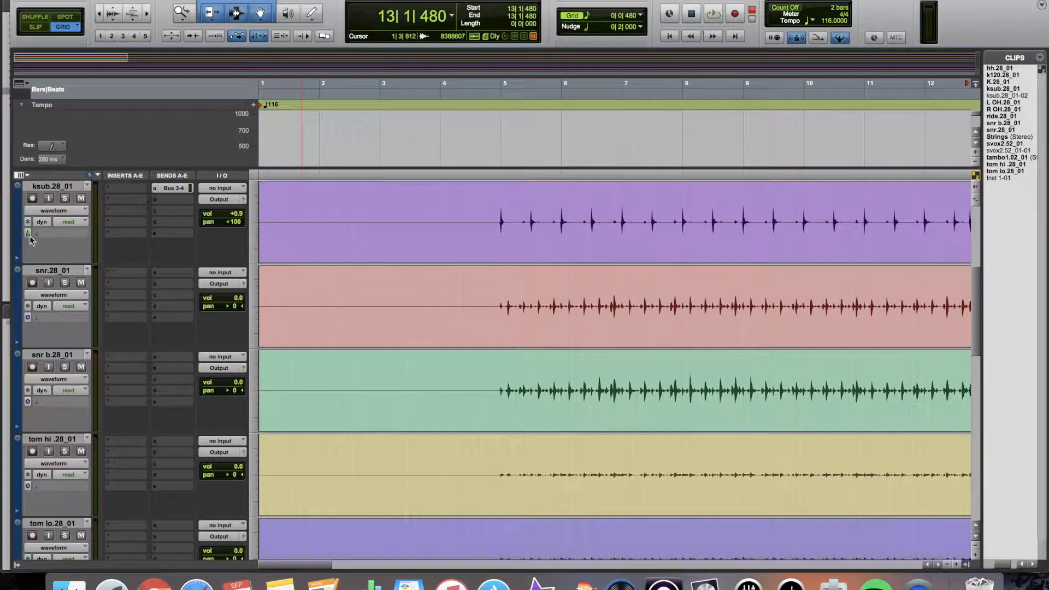
Show the Elastic Audio algorithm list (Polyphonic, Rhythmic, Monophonic, Varispeed, X-Form) for ksub.28_01.
{"action": "left_click", "coordinate": [29, 232]}
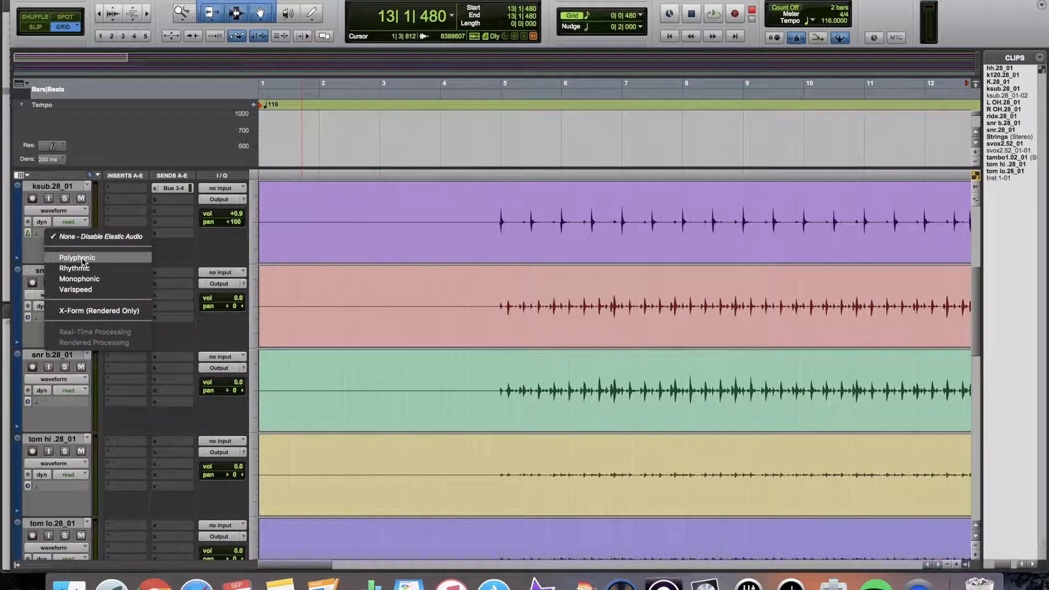
{"action": "mouse_move", "coordinate": [86, 265]}
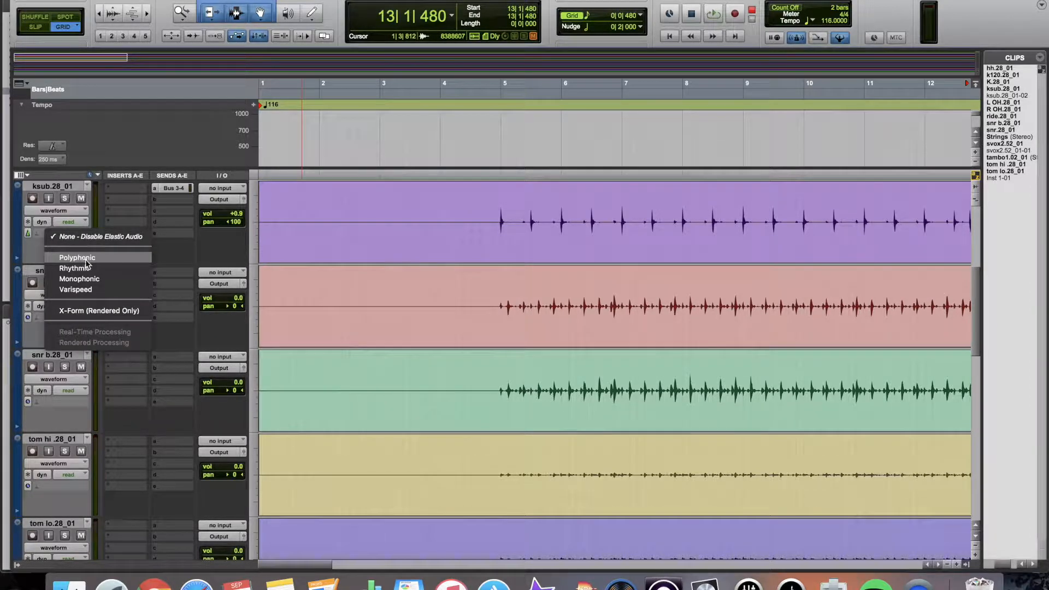
{"action": "mouse_move", "coordinate": [104, 274]}
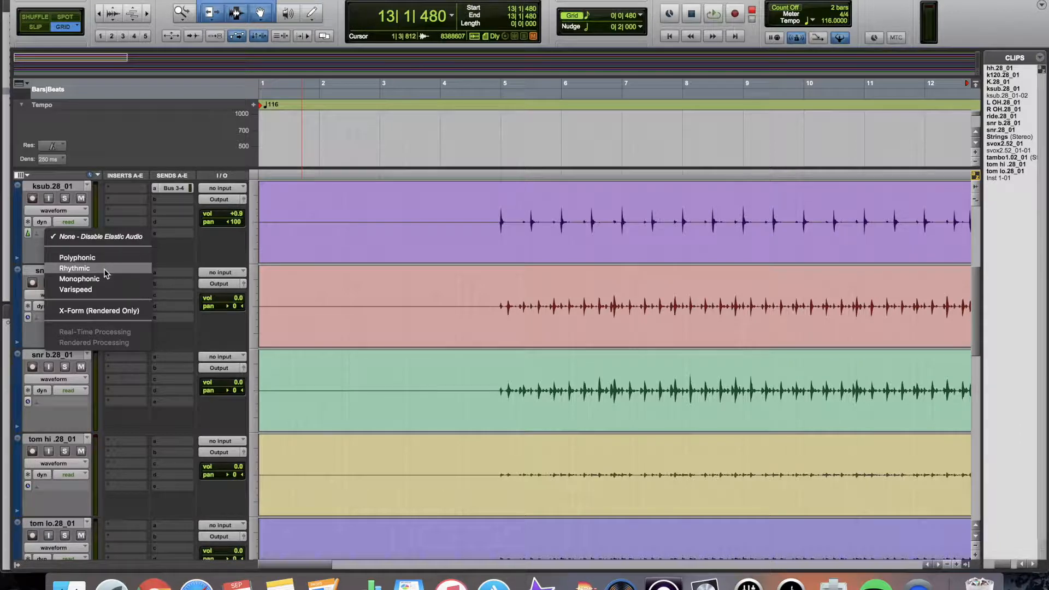
{"action": "mouse_move", "coordinate": [99, 310]}
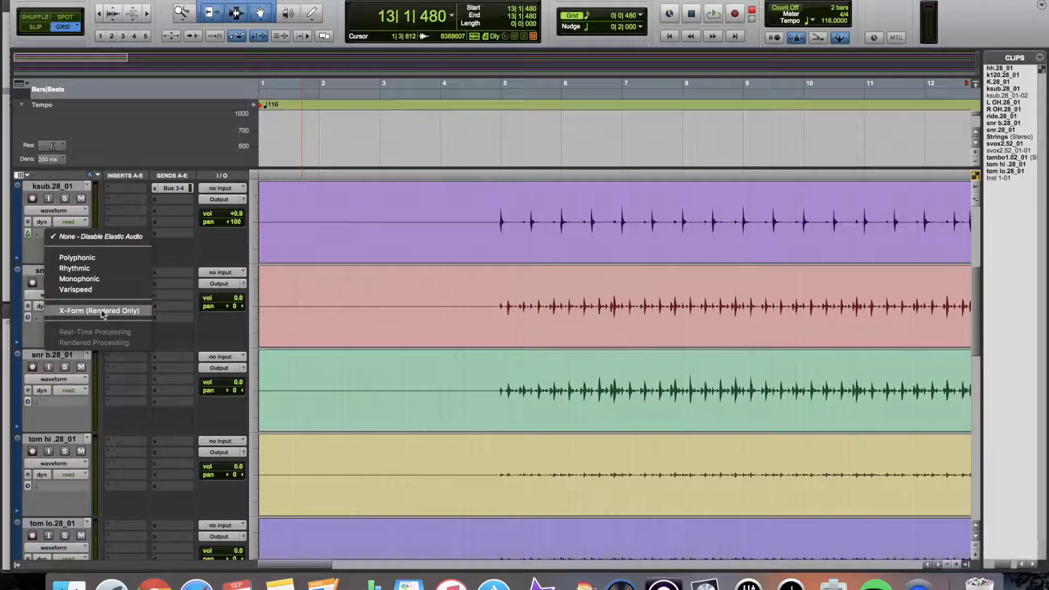
{"action": "mouse_move", "coordinate": [108, 266]}
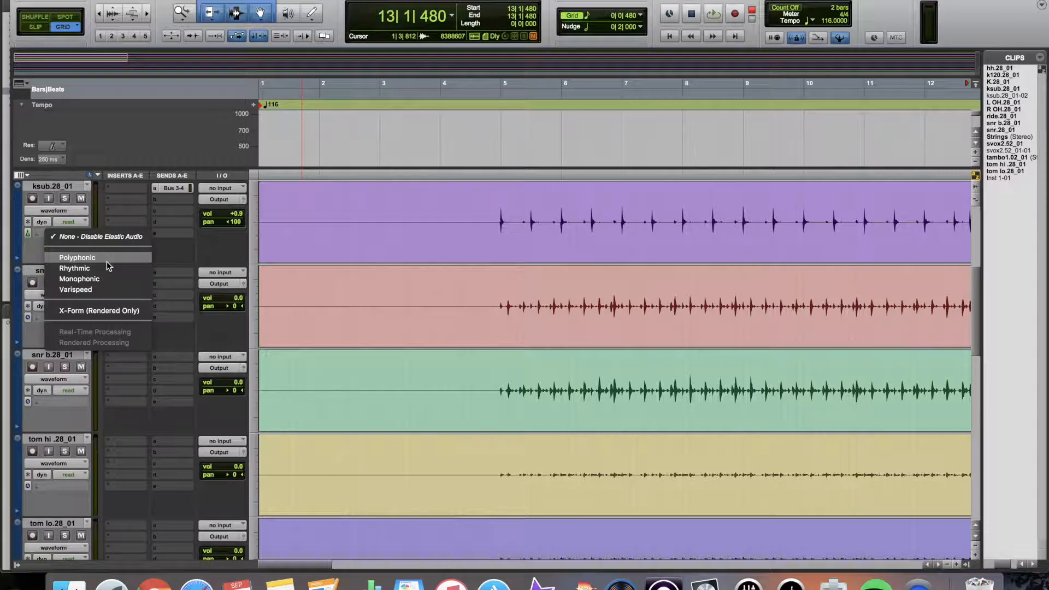
{"action": "mouse_move", "coordinate": [78, 278]}
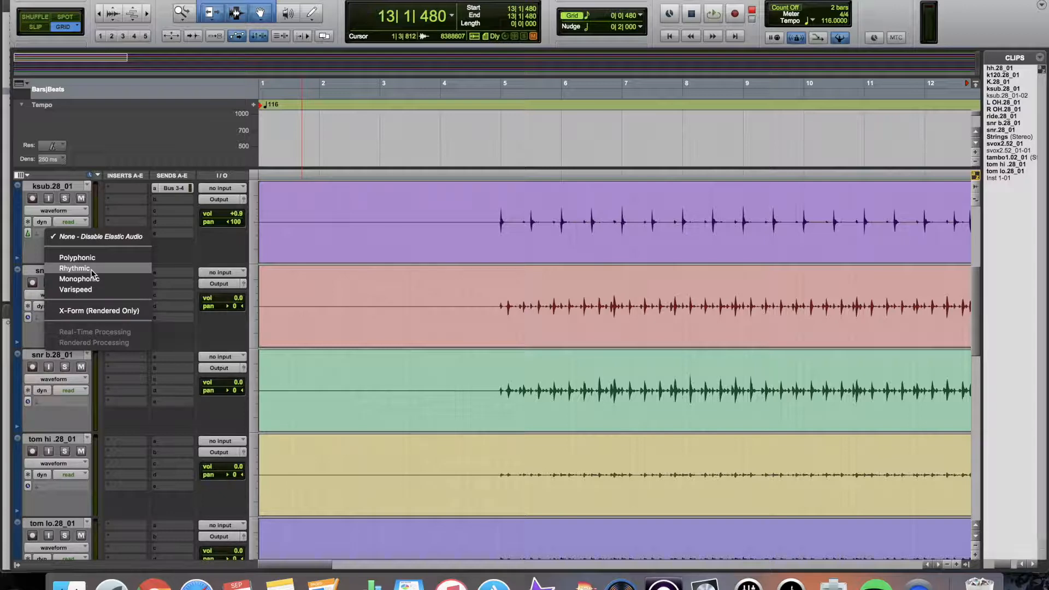
{"action": "mouse_move", "coordinate": [76, 289]}
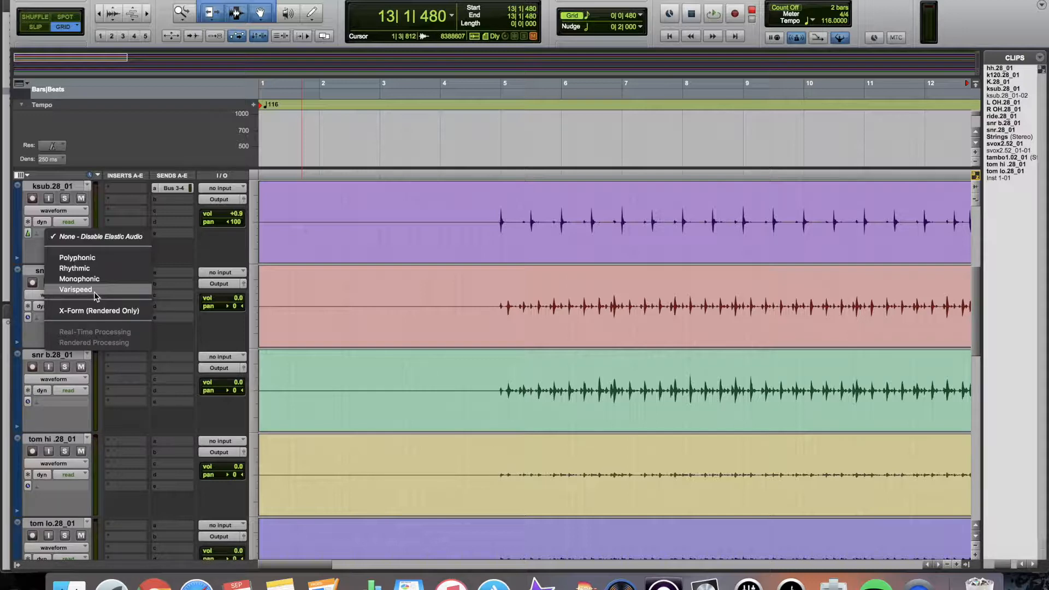
{"action": "mouse_move", "coordinate": [99, 310]}
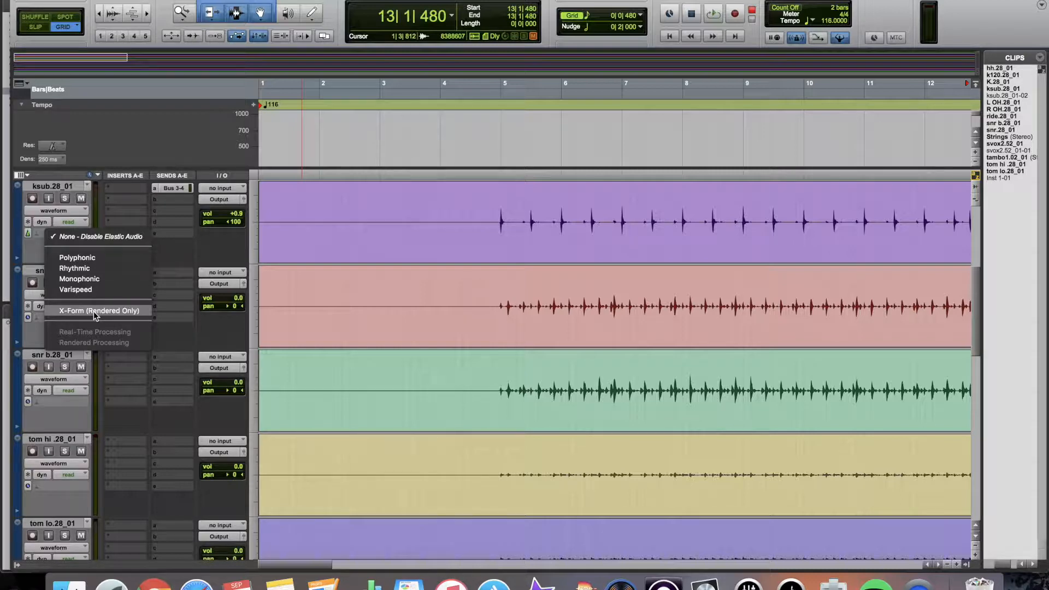
{"action": "mouse_move", "coordinate": [76, 289]}
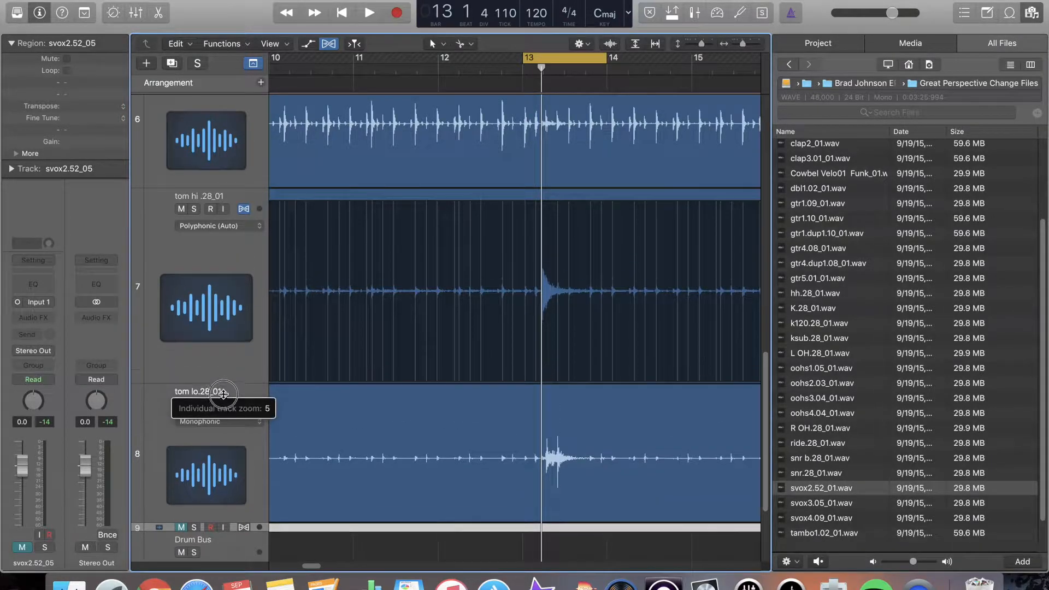
Show the Flex Time mode list for the tom hi .28_01 track, currently Automatic (Polyphonic).
{"action": "left_click", "coordinate": [218, 225]}
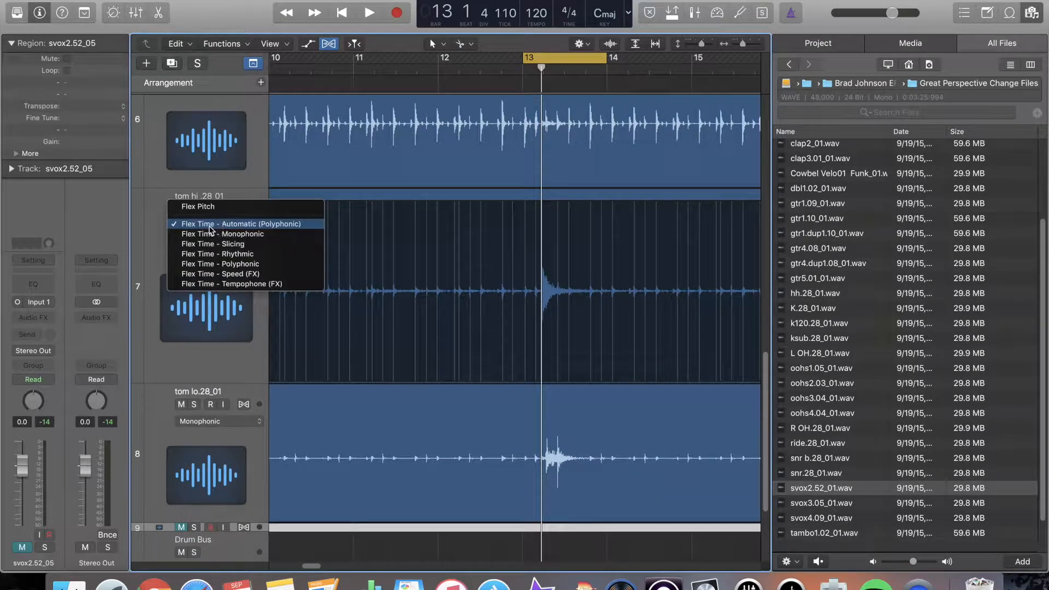
{"action": "mouse_move", "coordinate": [219, 263]}
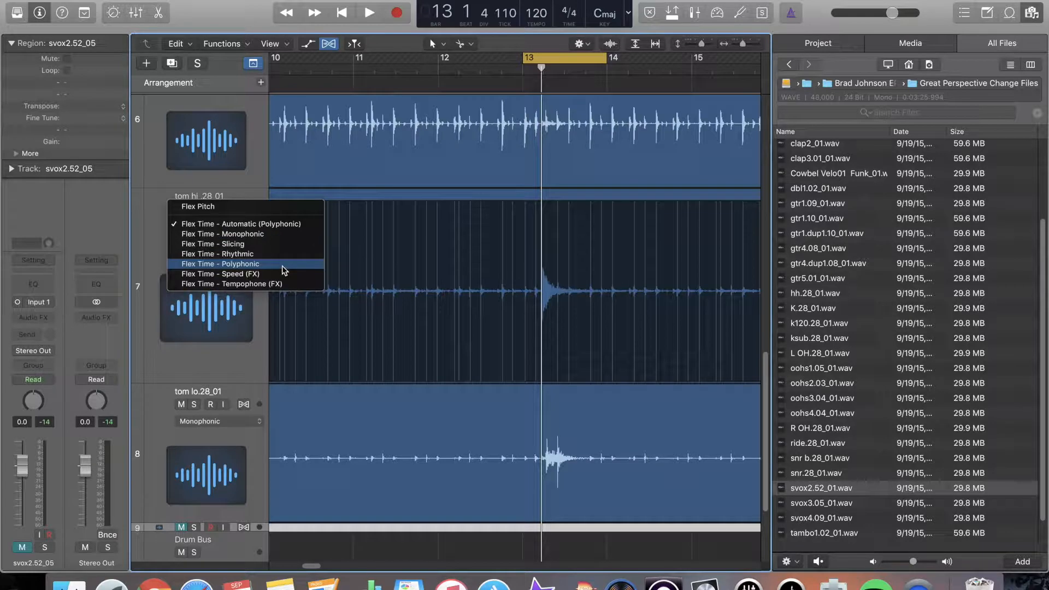
{"action": "mouse_move", "coordinate": [216, 253]}
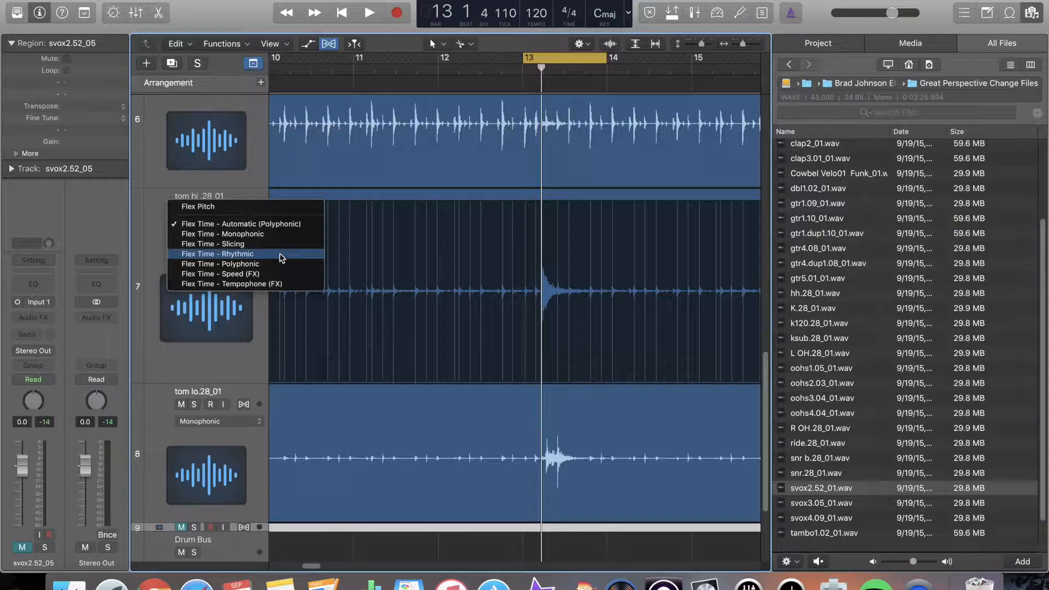
{"action": "mouse_move", "coordinate": [280, 248]}
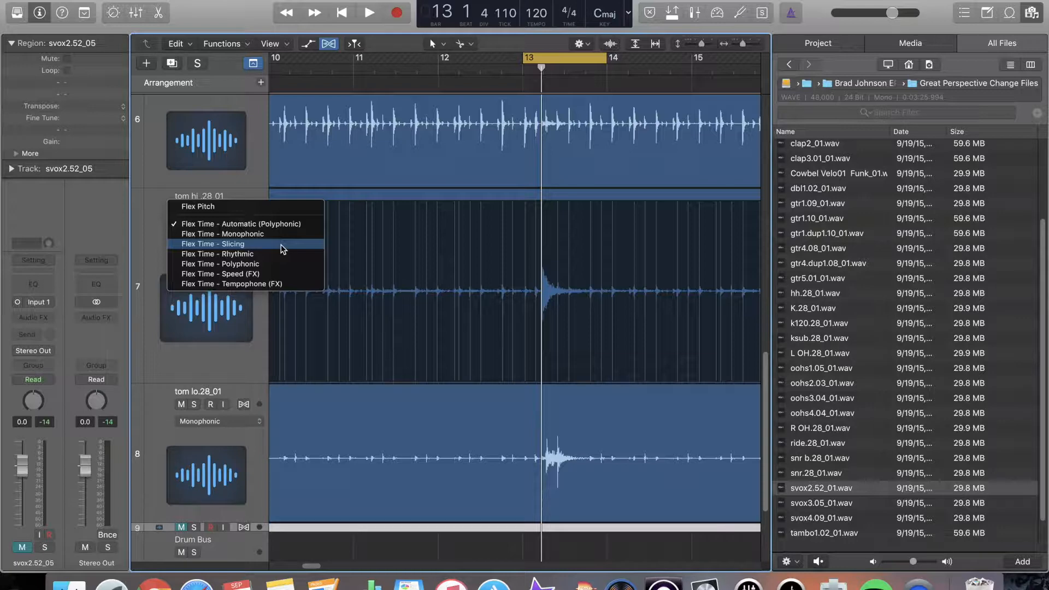
{"action": "mouse_move", "coordinate": [280, 253]}
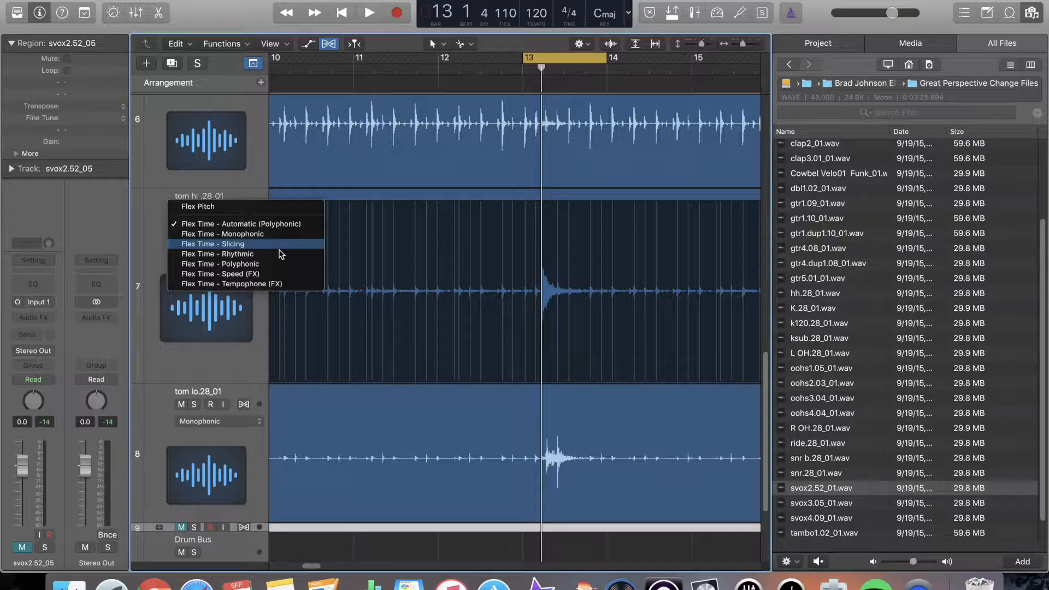
{"action": "mouse_move", "coordinate": [294, 284]}
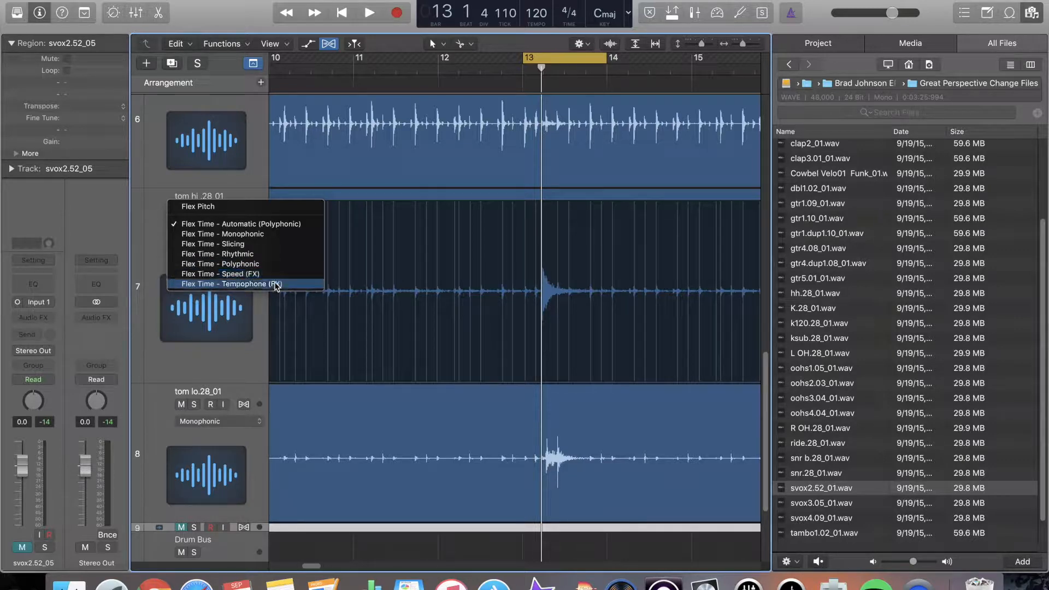
{"action": "mouse_move", "coordinate": [221, 273]}
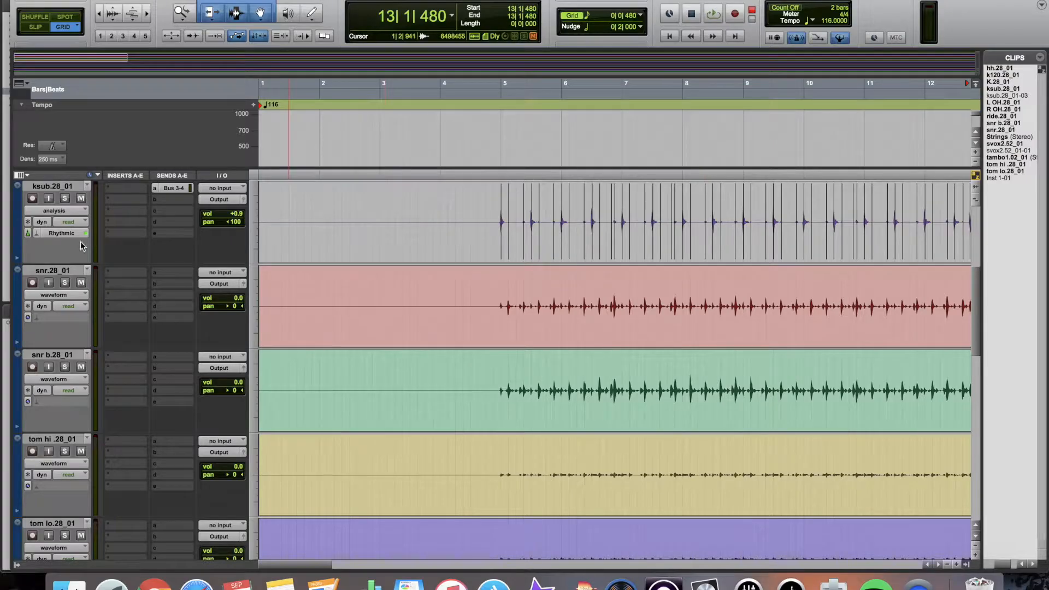
Choose Rhythmic Elastic Audio on ksub.28_01 so its analysed transients appear.
{"action": "left_click", "coordinate": [61, 233]}
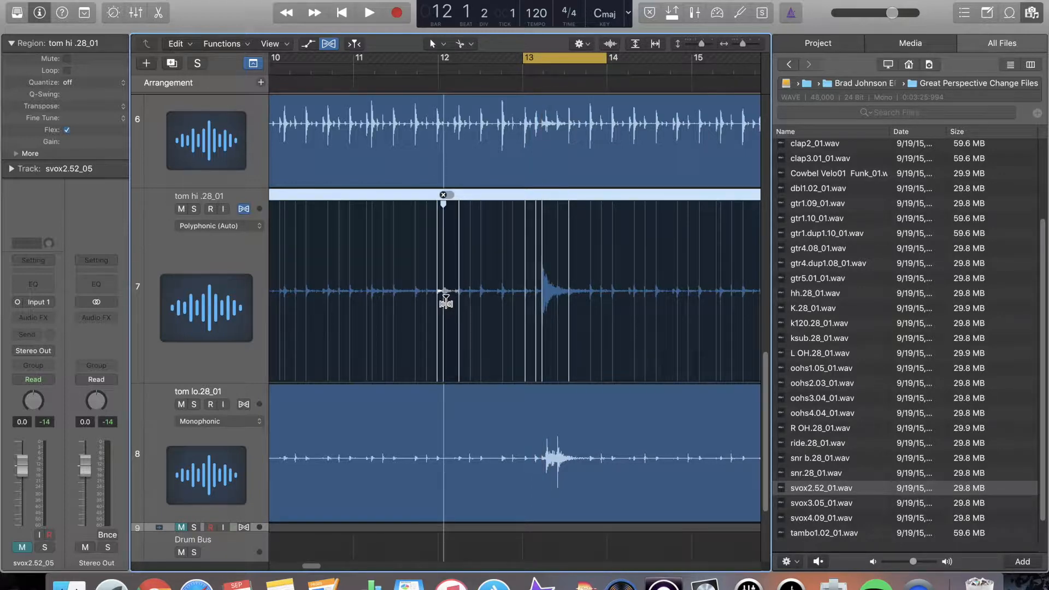
Place a flex marker on the tom hi .28_01 waveform near bar 12.
{"action": "left_click", "coordinate": [542, 58]}
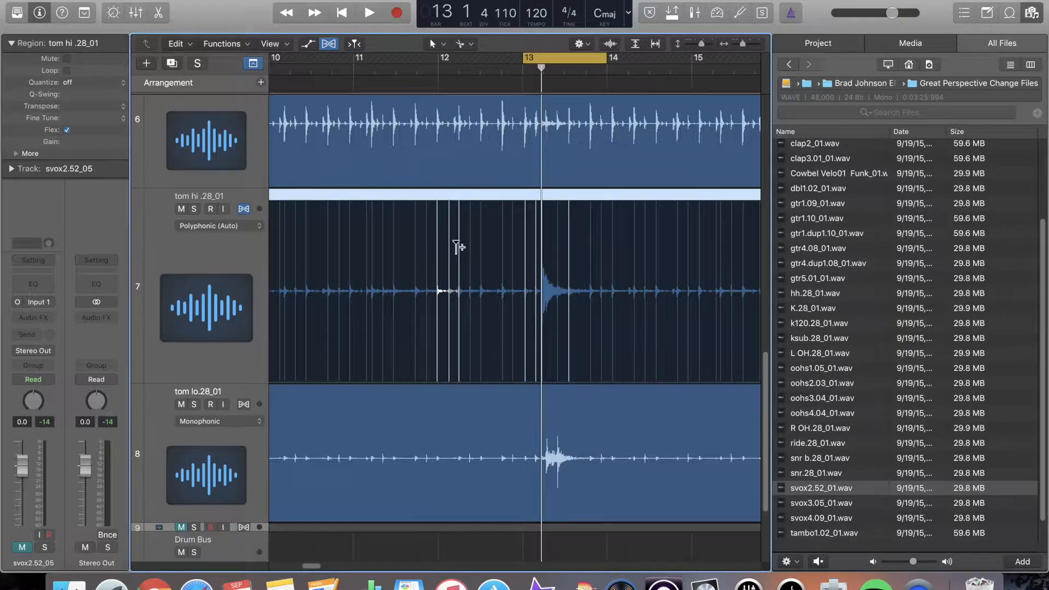
{"action": "mouse_move", "coordinate": [338, 268]}
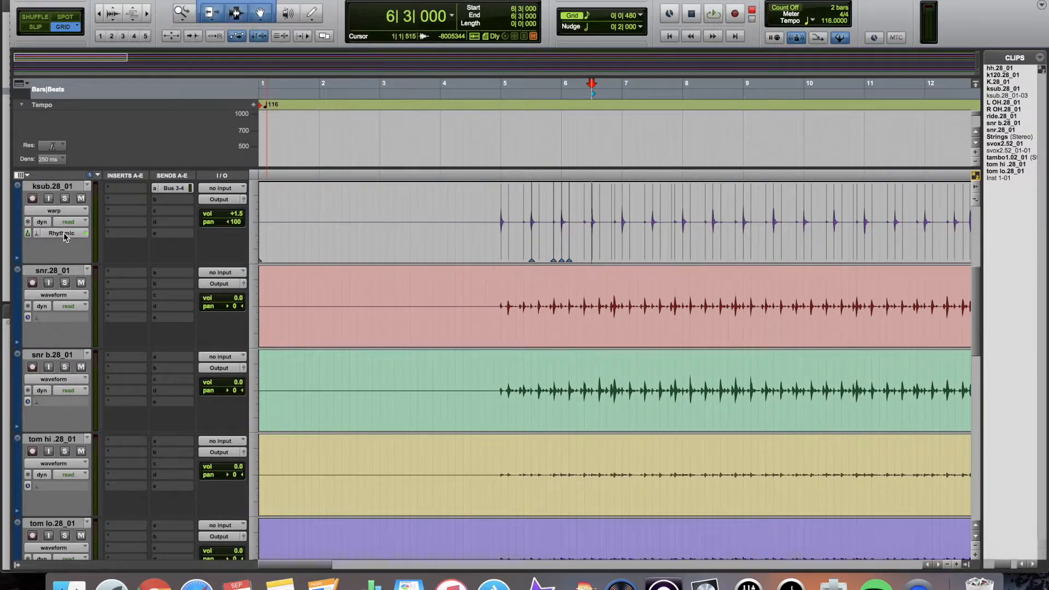
Switch ksub.28_01 to Warp view for placing warp markers around bars 5–6.
{"action": "left_click", "coordinate": [63, 233]}
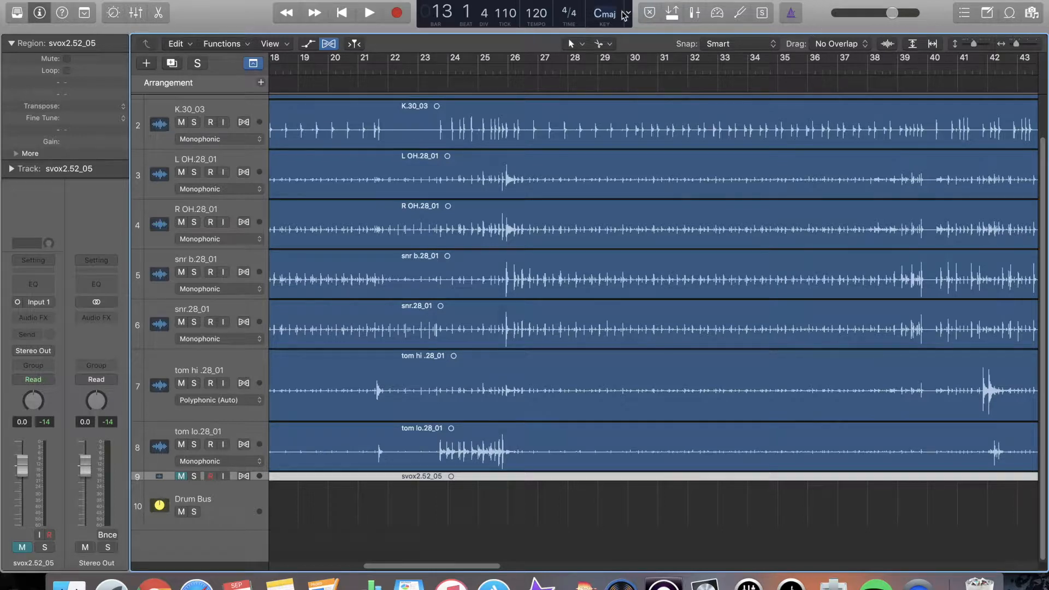
Add the Varispeed readout to the LCD via Customize Control Bar and Display and confirm.
{"action": "left_click", "coordinate": [371, 13]}
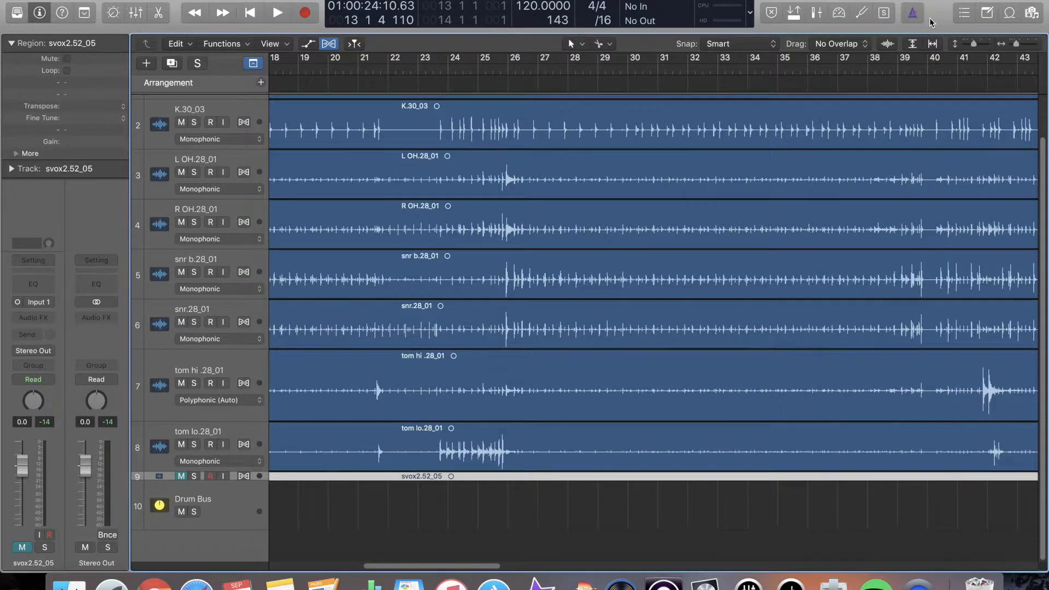
{"action": "left_click", "coordinate": [912, 13]}
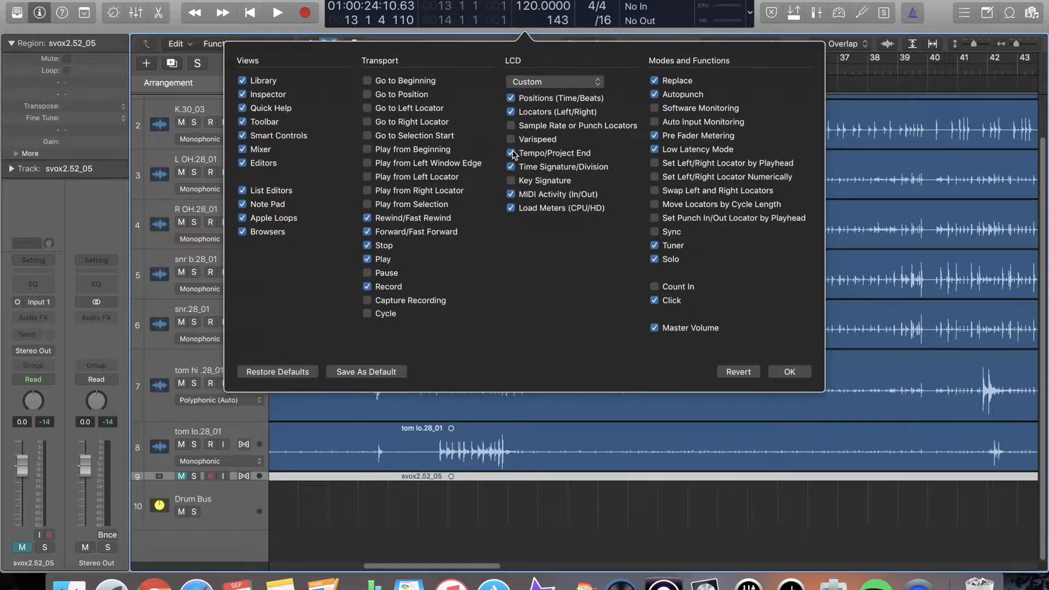
{"action": "left_click", "coordinate": [511, 139]}
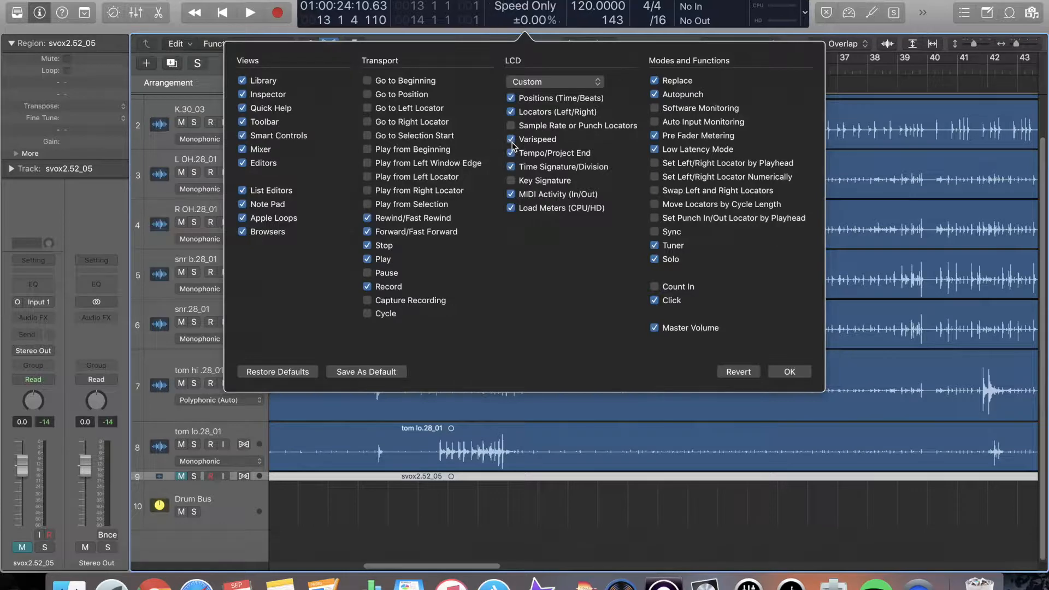
{"action": "left_click", "coordinate": [789, 371]}
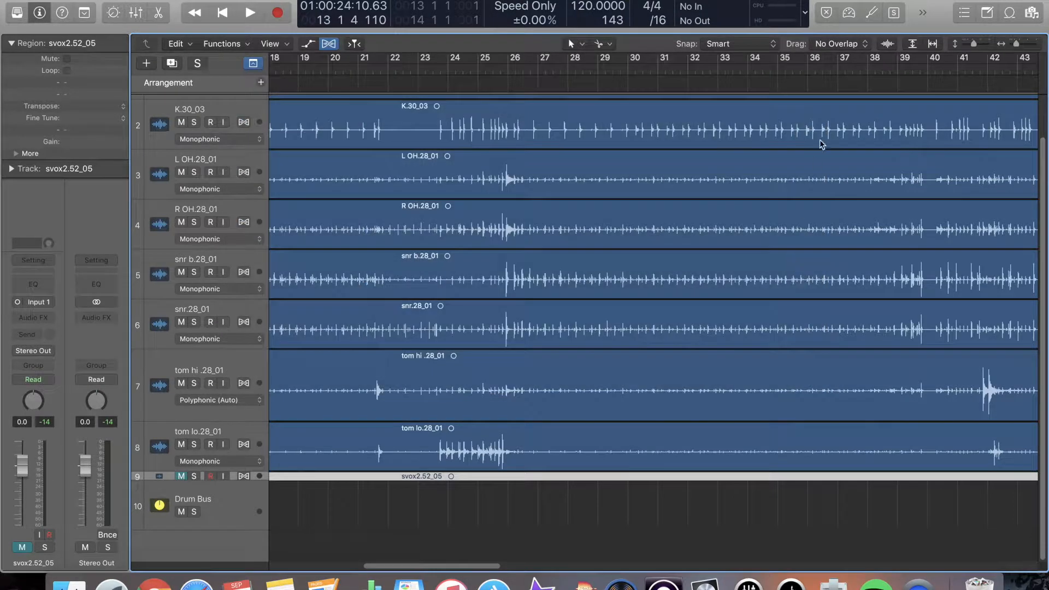
Enable Varispeed, audition the drums at +60%, then set playback speed to −50%.
{"action": "left_click", "coordinate": [922, 12]}
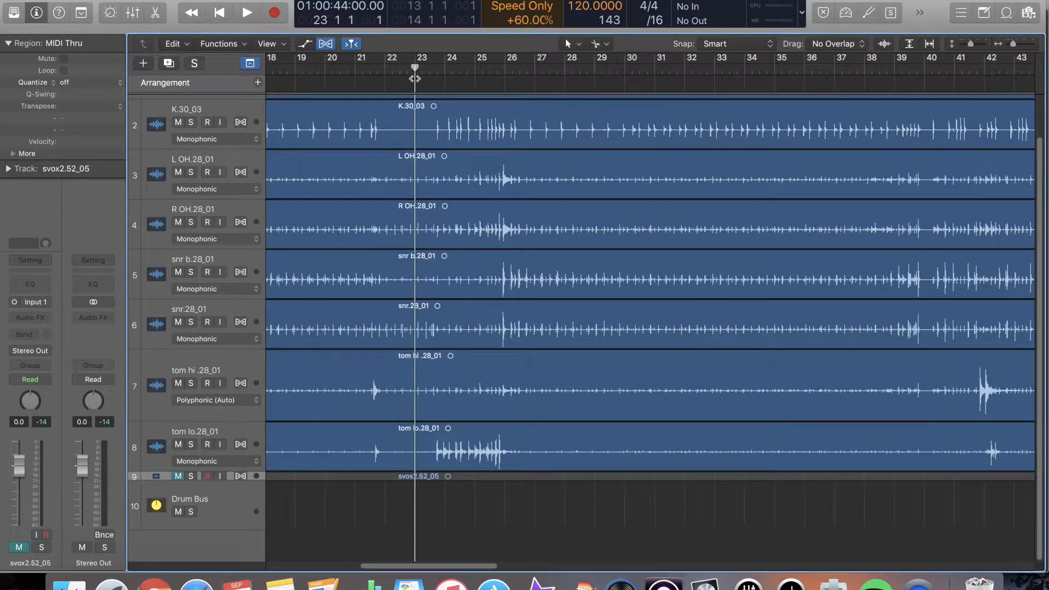
{"action": "left_click", "coordinate": [246, 12]}
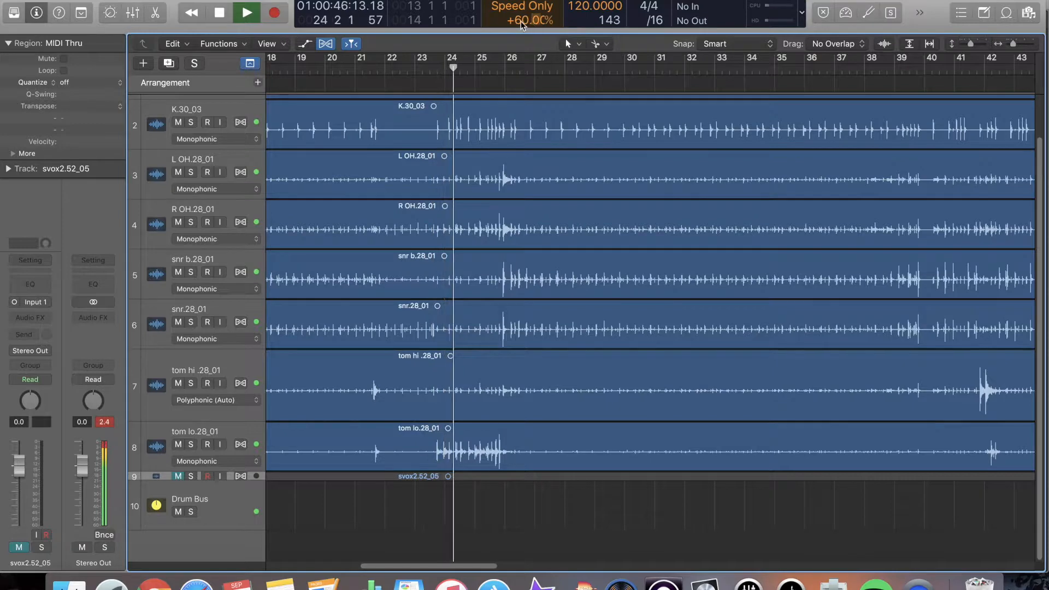
{"action": "left_click_drag", "start_coordinate": [530, 21], "coordinate": [532, 6]}
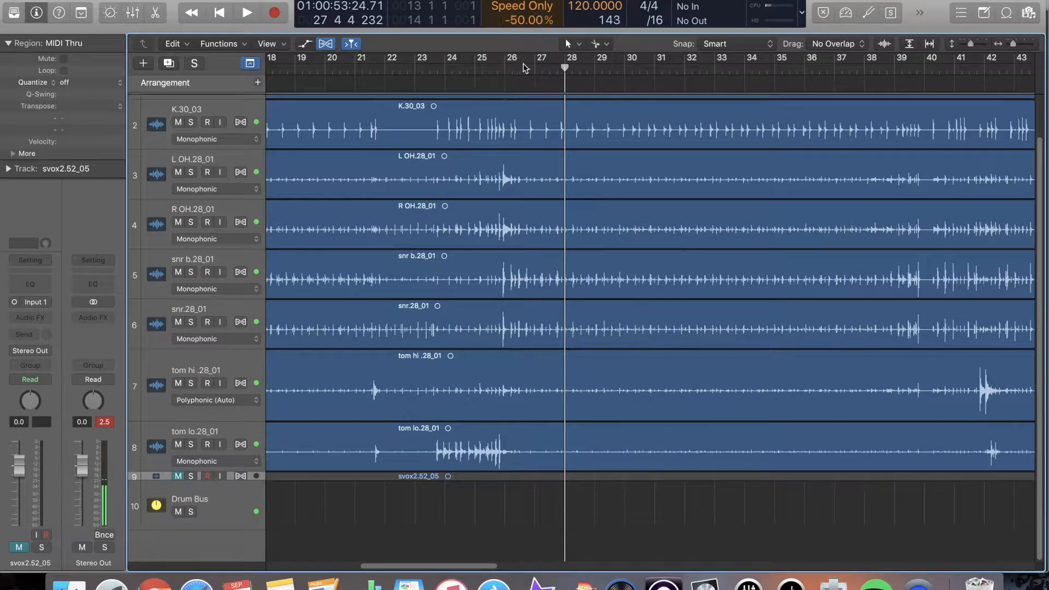
{"action": "left_click", "coordinate": [247, 12]}
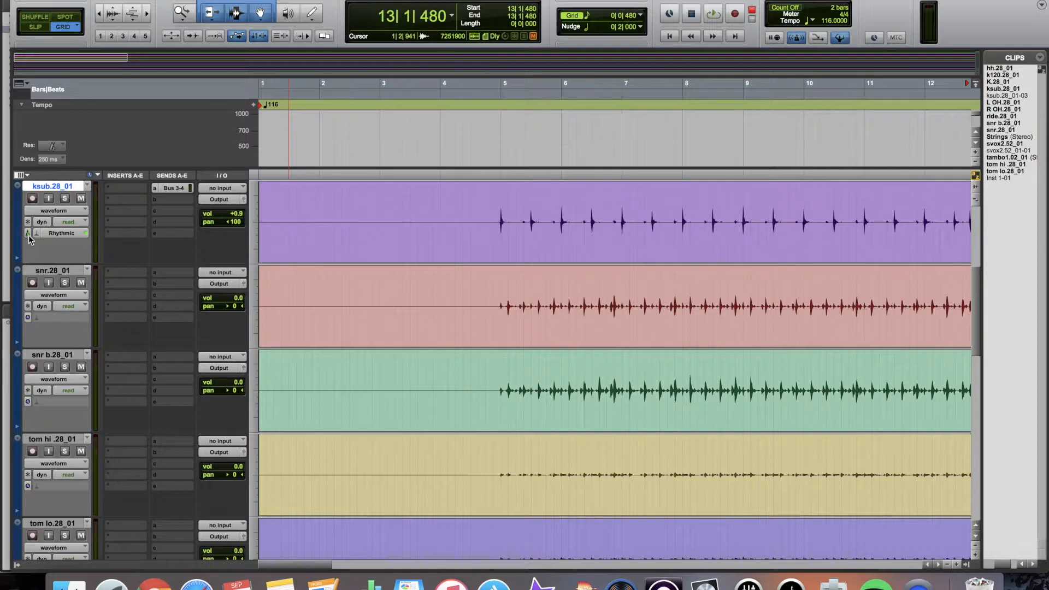
Set the drum tracks to Varispeed Elastic Audio with Ticks timebase and raise tempo to 182 BPM.
{"action": "left_click", "coordinate": [65, 233]}
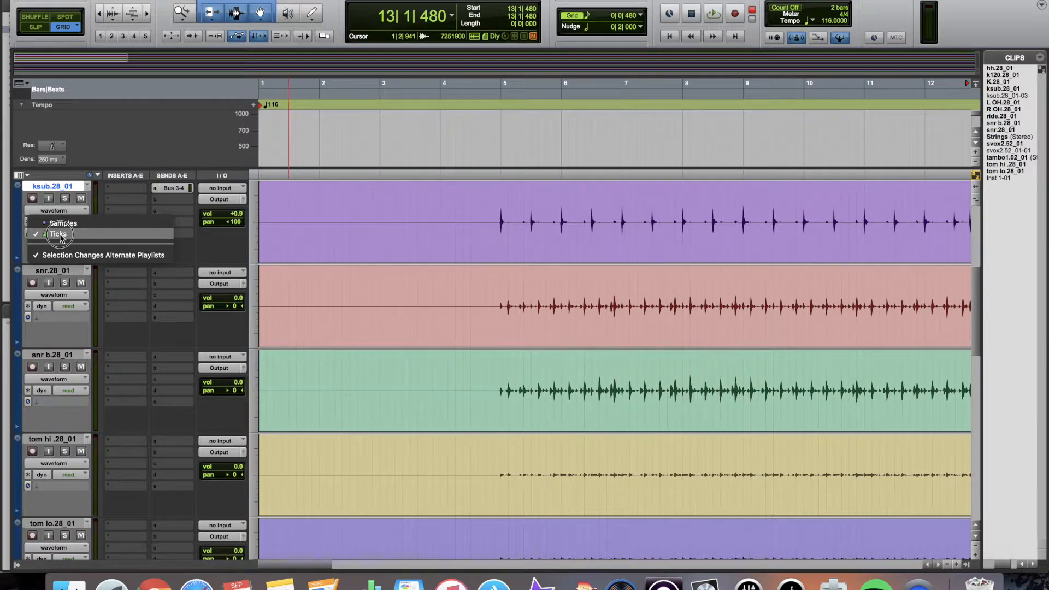
{"action": "left_click", "coordinate": [58, 234]}
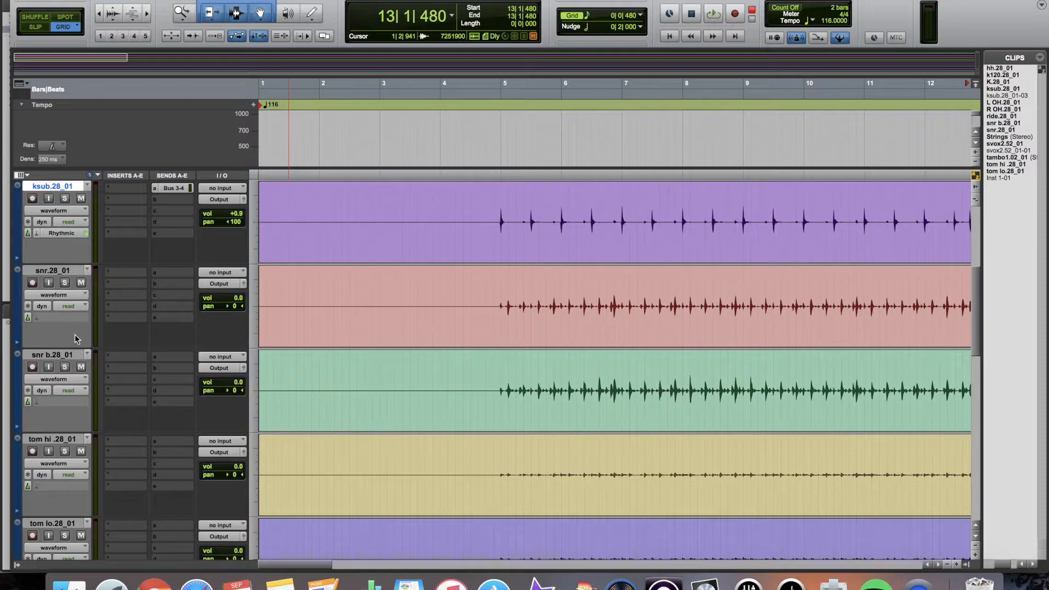
{"action": "left_click", "coordinate": [61, 232]}
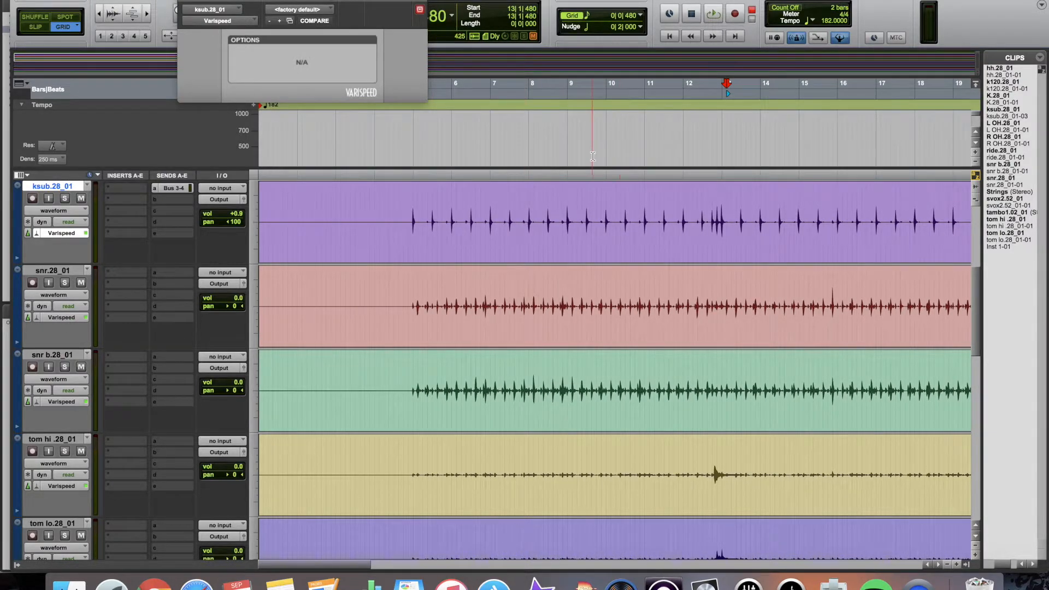
{"action": "left_click", "coordinate": [711, 13]}
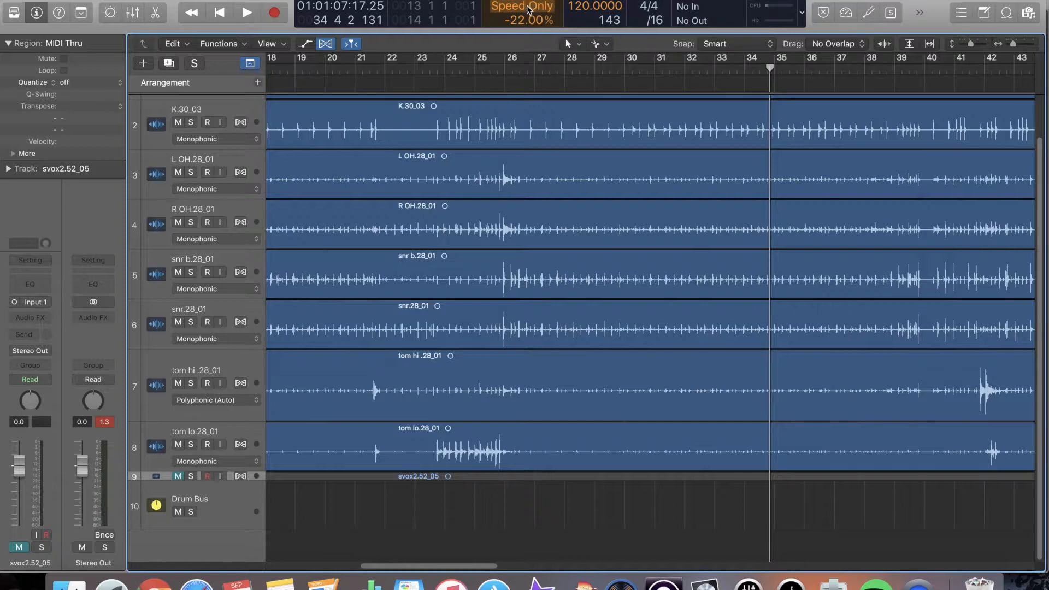
Switch Varispeed to Speed and Pitch mode at −22% and play back the drums.
{"action": "left_click", "coordinate": [521, 8]}
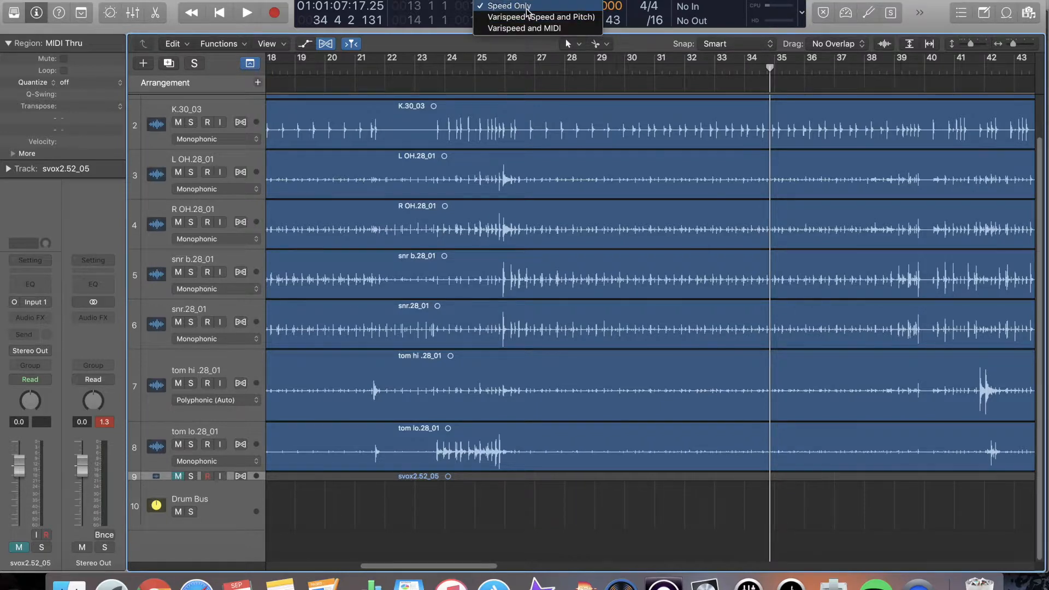
{"action": "left_click", "coordinate": [508, 7]}
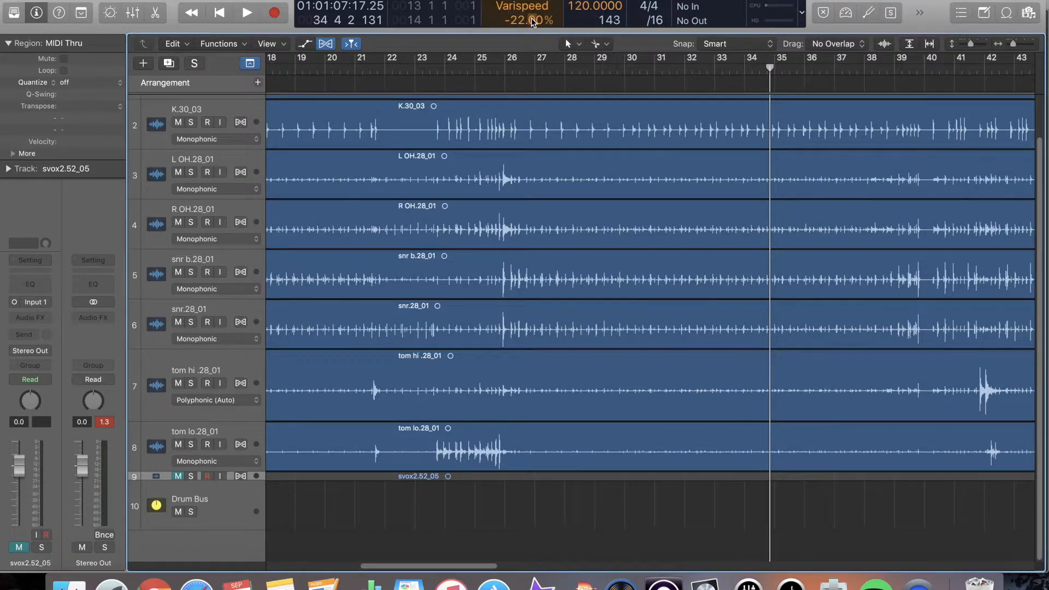
{"action": "left_click", "coordinate": [246, 12]}
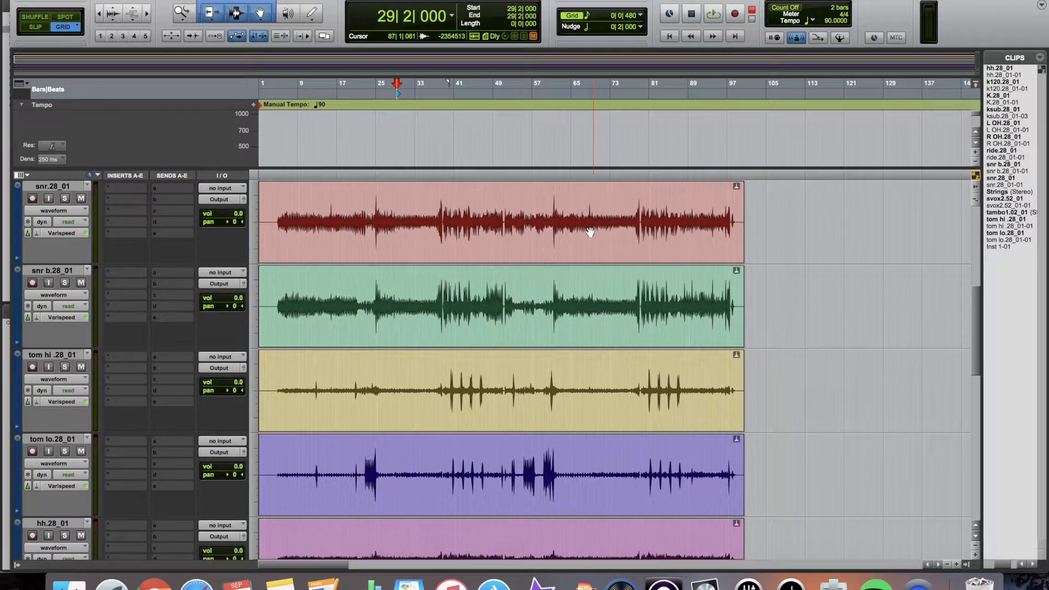
Set a manual tempo of 90 BPM so the Varispeed drum clips stretch longer.
{"action": "left_click", "coordinate": [210, 12]}
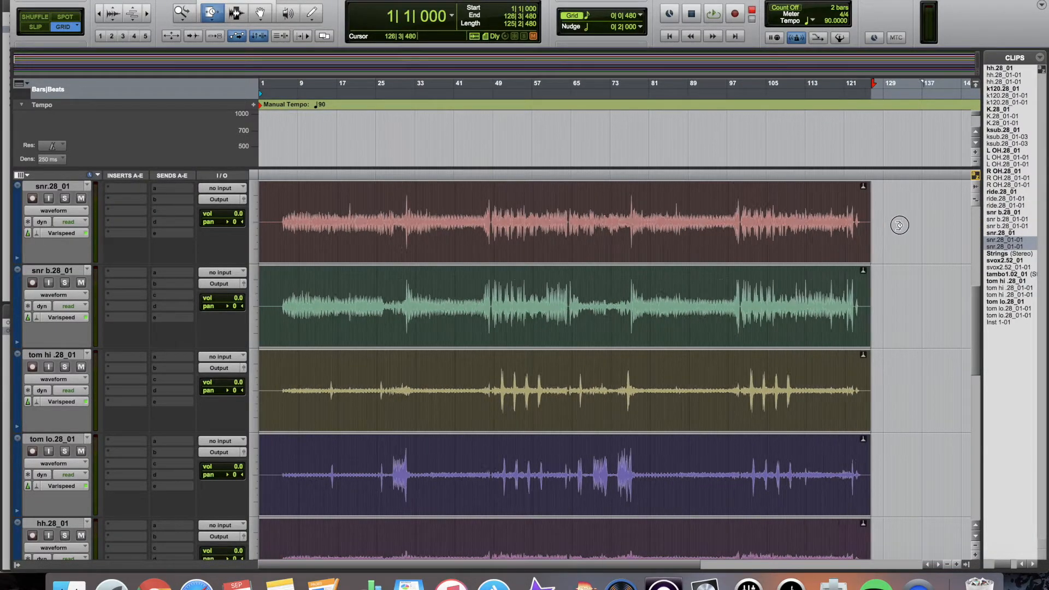
{"action": "left_click", "coordinate": [713, 12]}
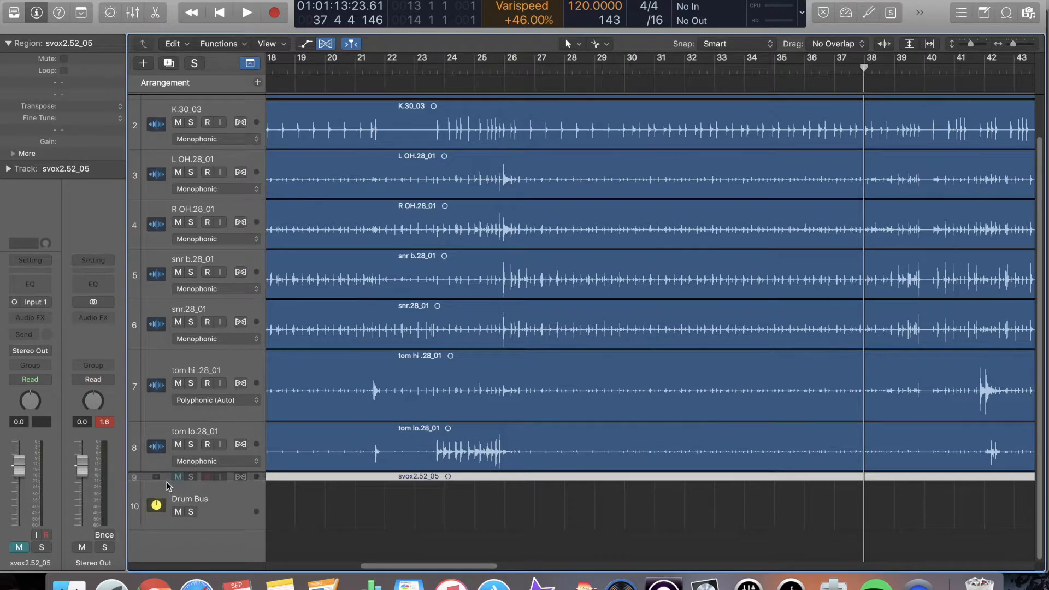
Solo the Logic vocal track Audio 2 and switch its Flex mode to Flex Pitch.
{"action": "left_click", "coordinate": [167, 476]}
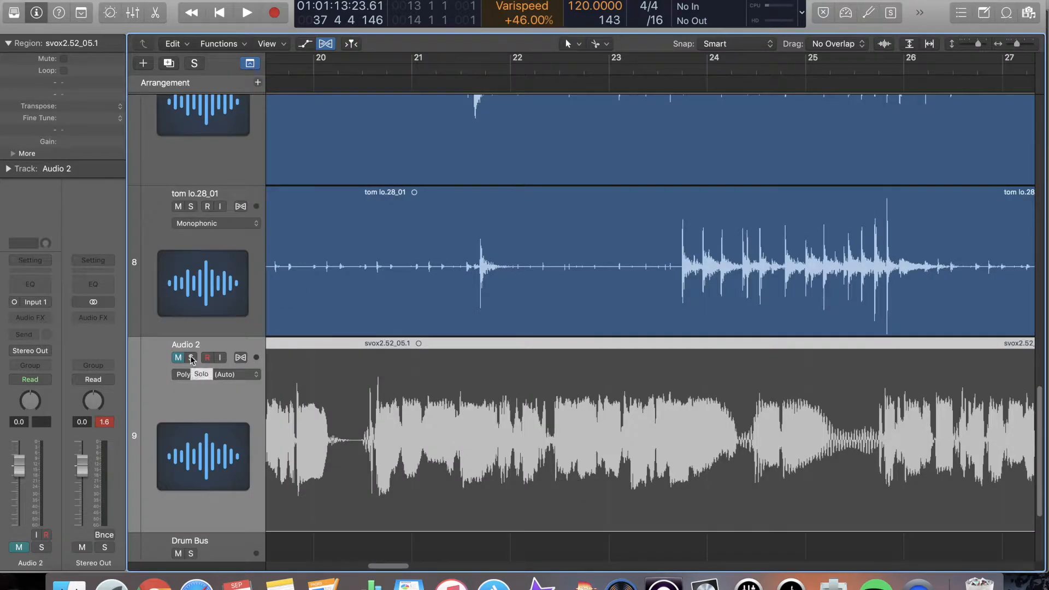
{"action": "left_click", "coordinate": [190, 356]}
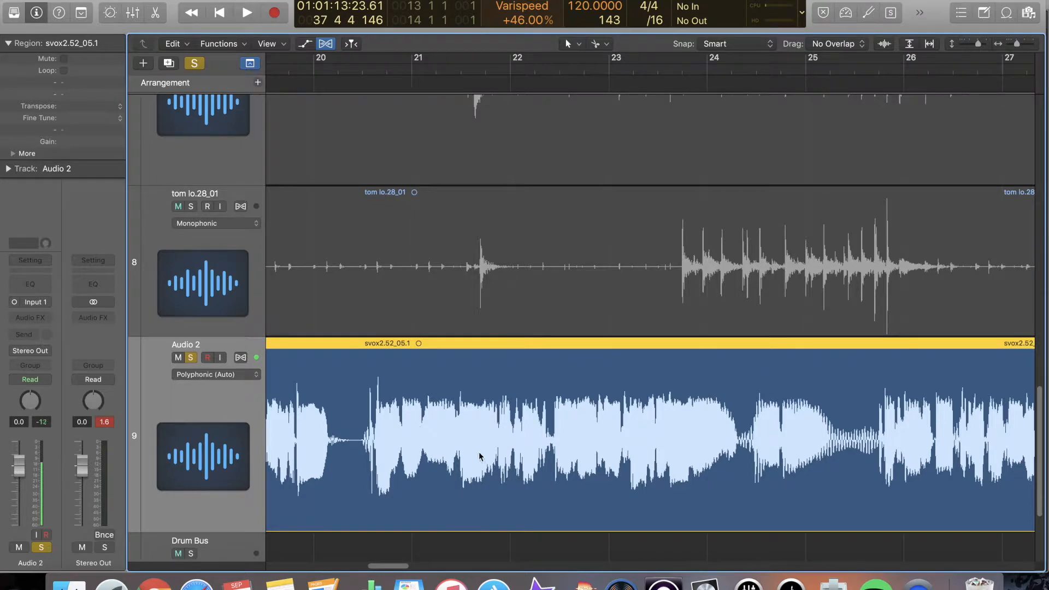
{"action": "left_click", "coordinate": [211, 374]}
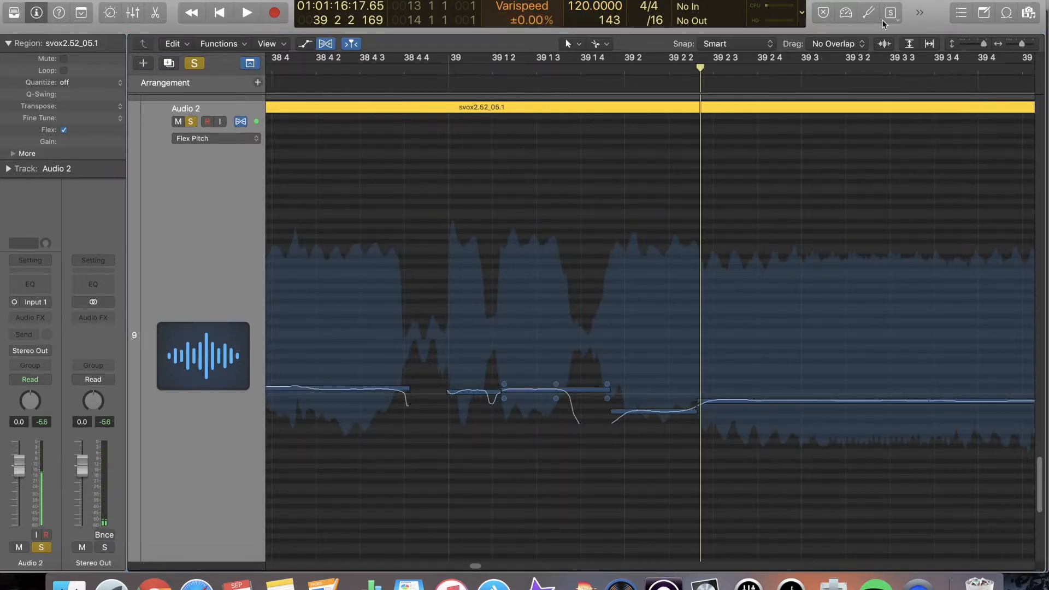
{"action": "mouse_move", "coordinate": [434, 304]}
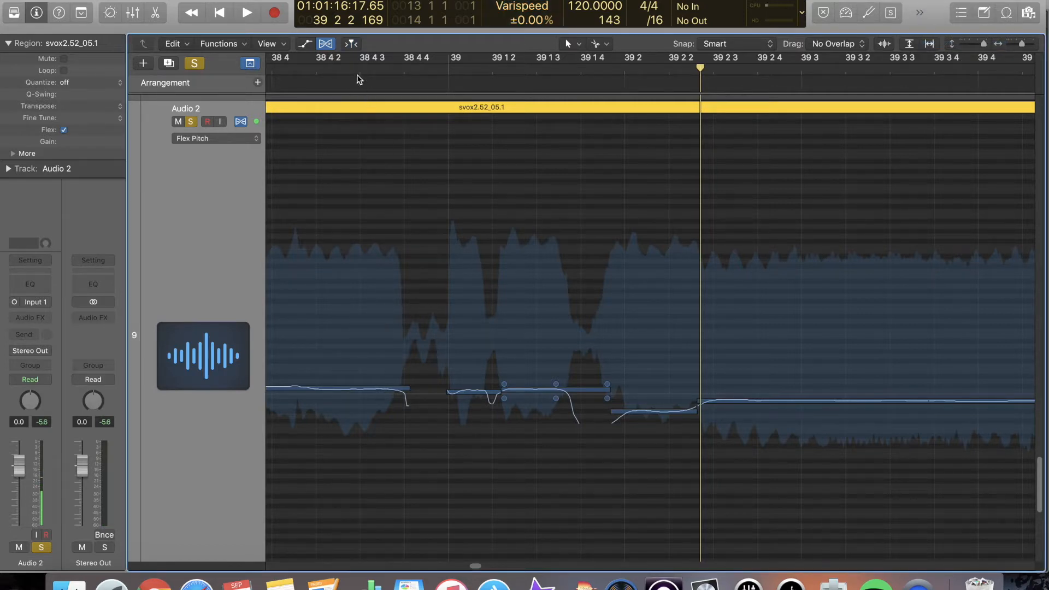
{"action": "left_click", "coordinate": [246, 12]}
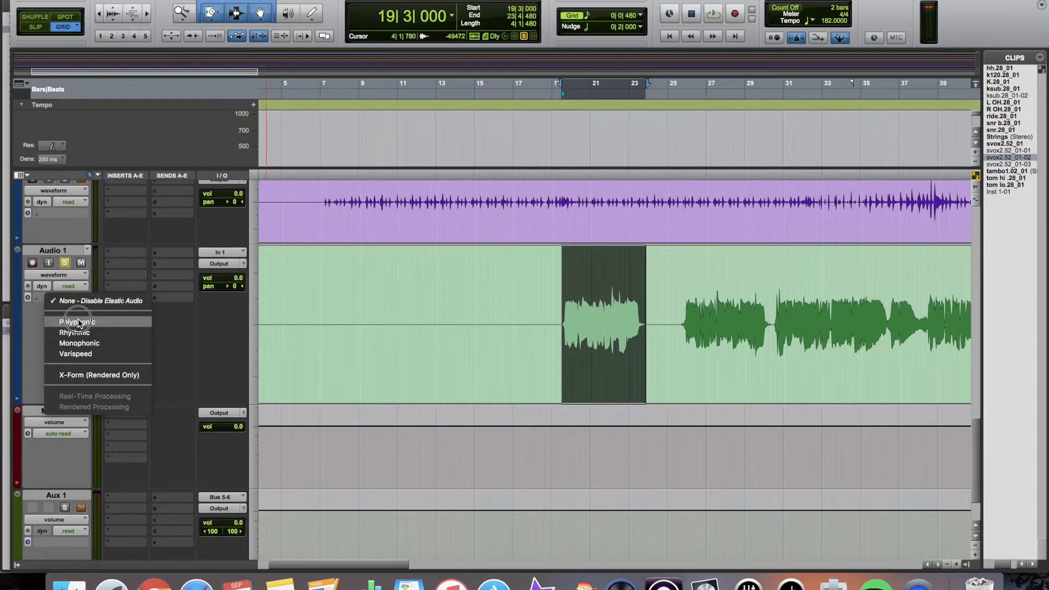
Set Audio 1's Elastic Audio plug-in to Polyphonic and bring up the vocal clip's menu.
{"action": "left_click", "coordinate": [77, 321]}
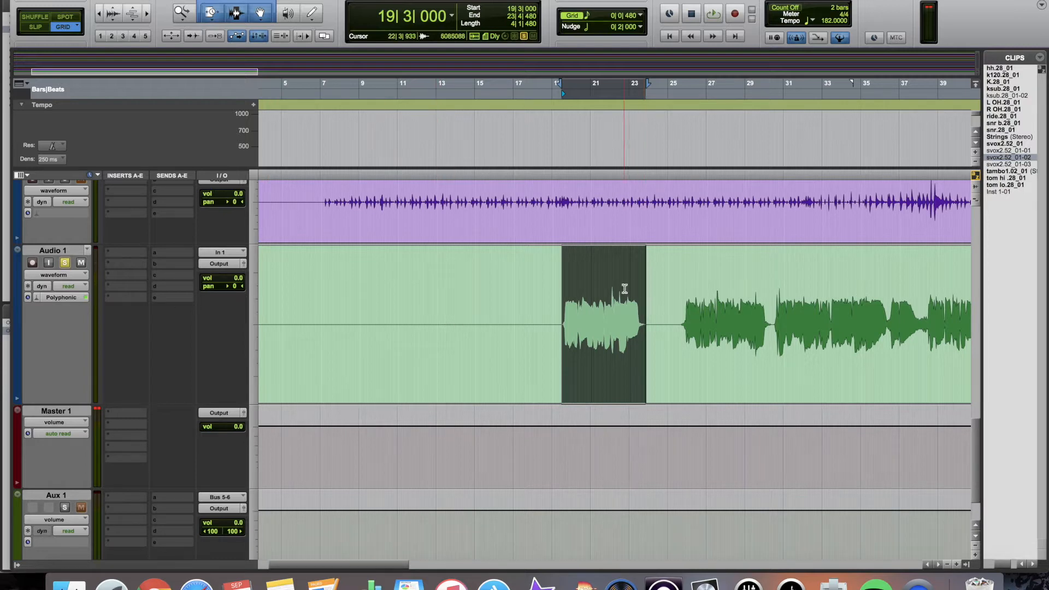
{"action": "right_click", "coordinate": [622, 288]}
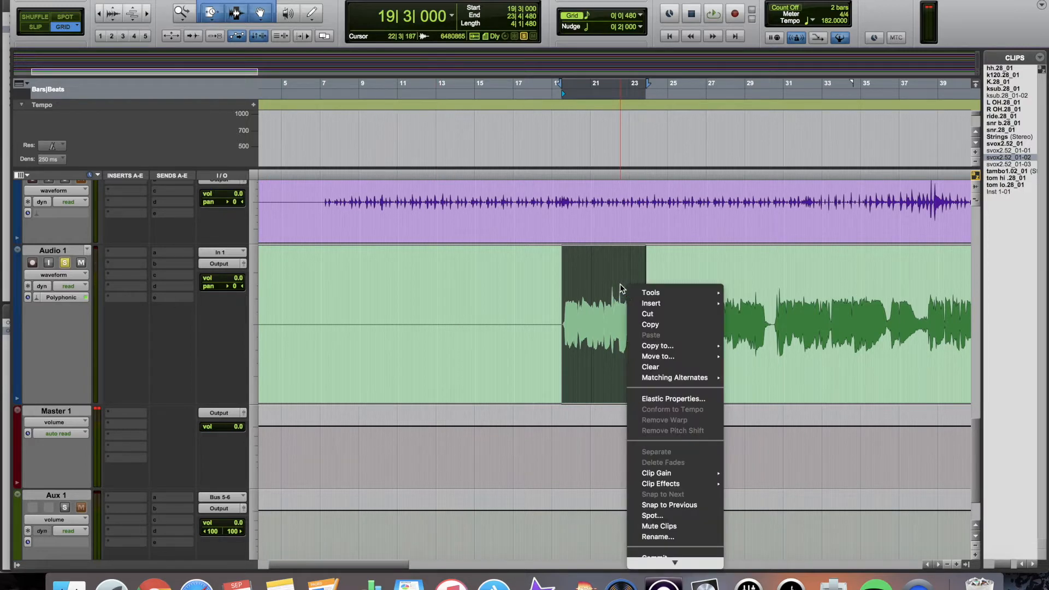
Show the vocal clip's Elastic Properties and apply a 37-cent pitch shift.
{"action": "left_click", "coordinate": [673, 397]}
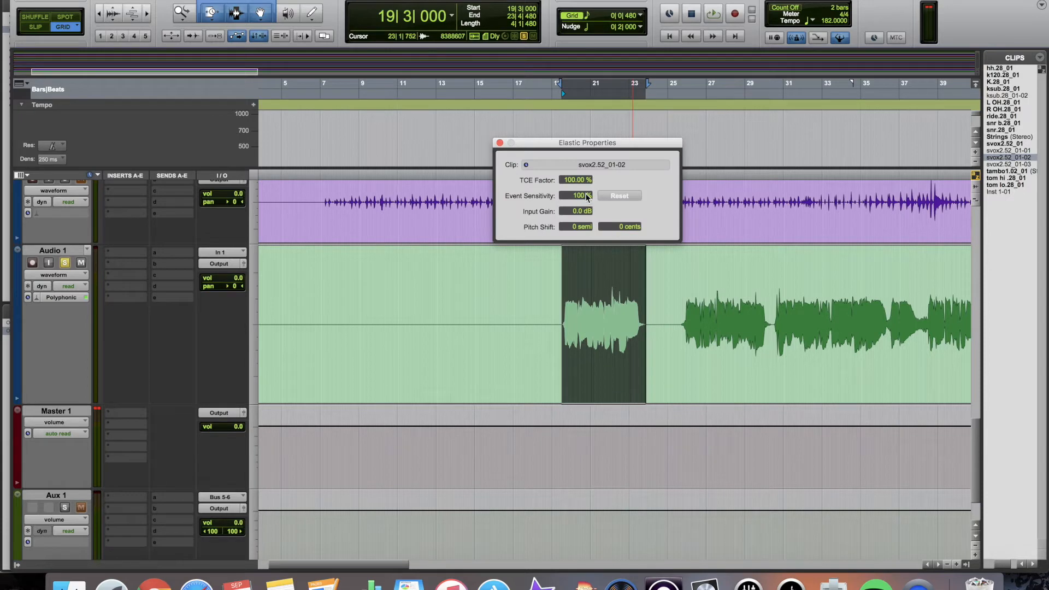
{"action": "left_click_drag", "start_coordinate": [587, 142], "coordinate": [499, 91]}
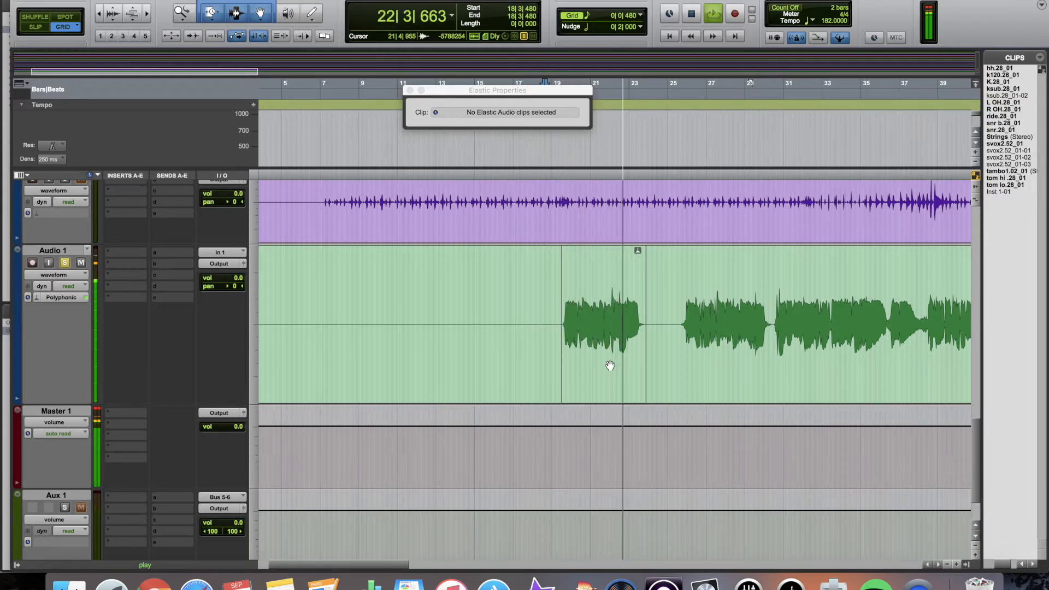
{"action": "left_click", "coordinate": [602, 325]}
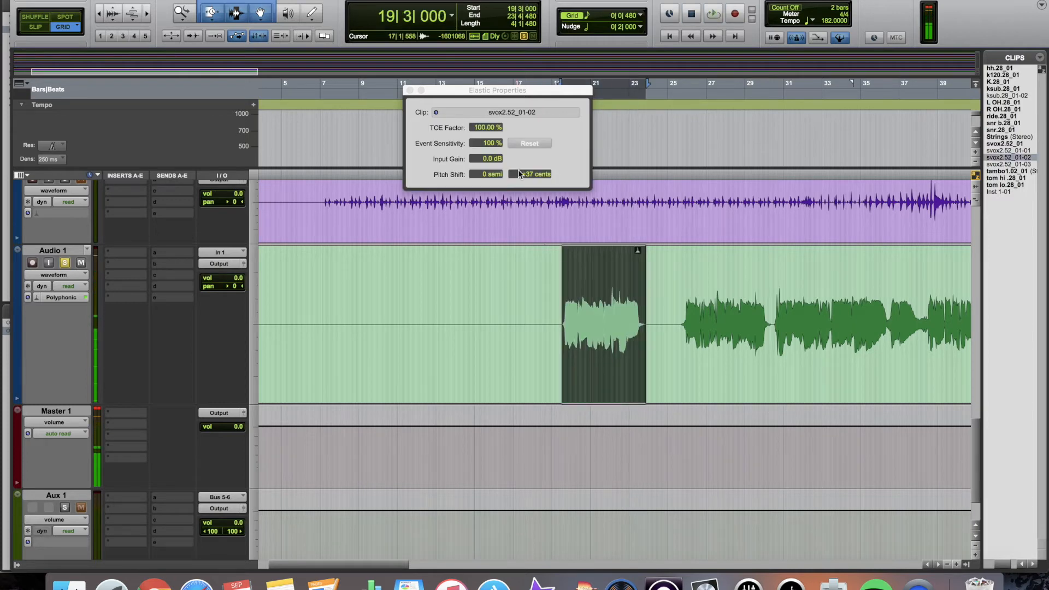